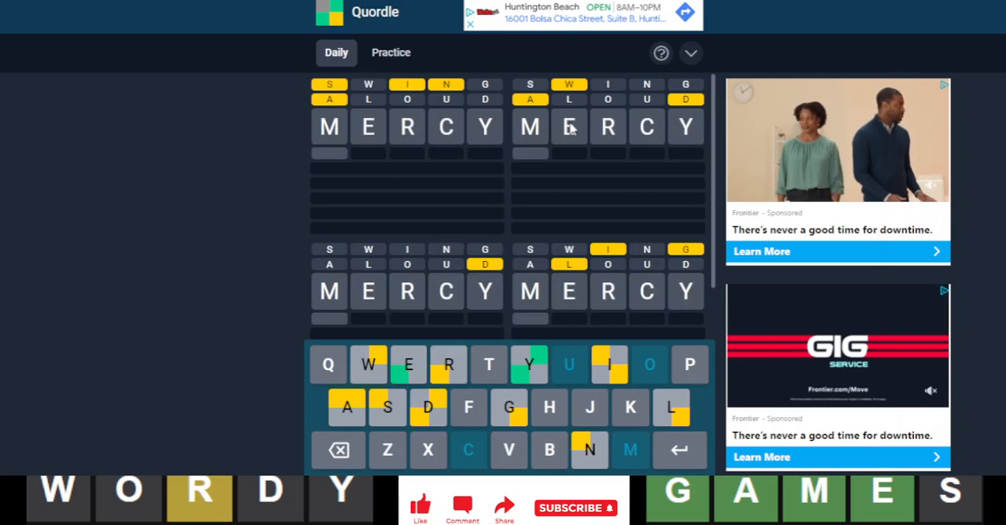
Submit MERCY as the third guess, then begin the fourth guess with B.
{"action": "key", "text": "Enter"}
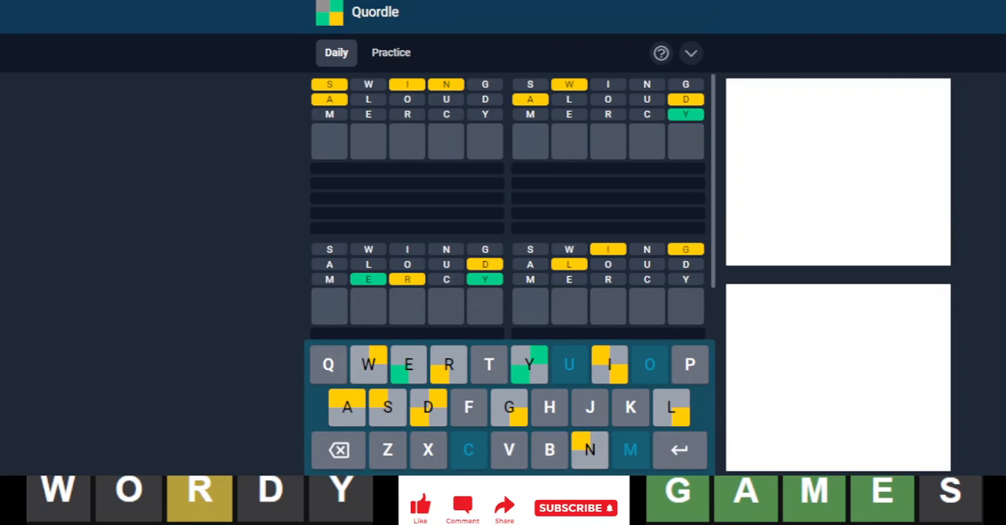
{"action": "type", "text": "B"}
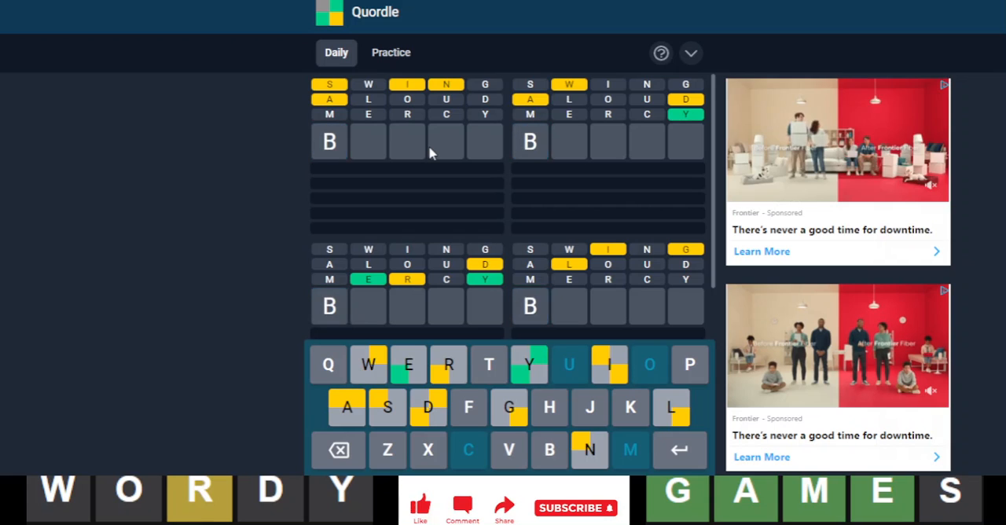